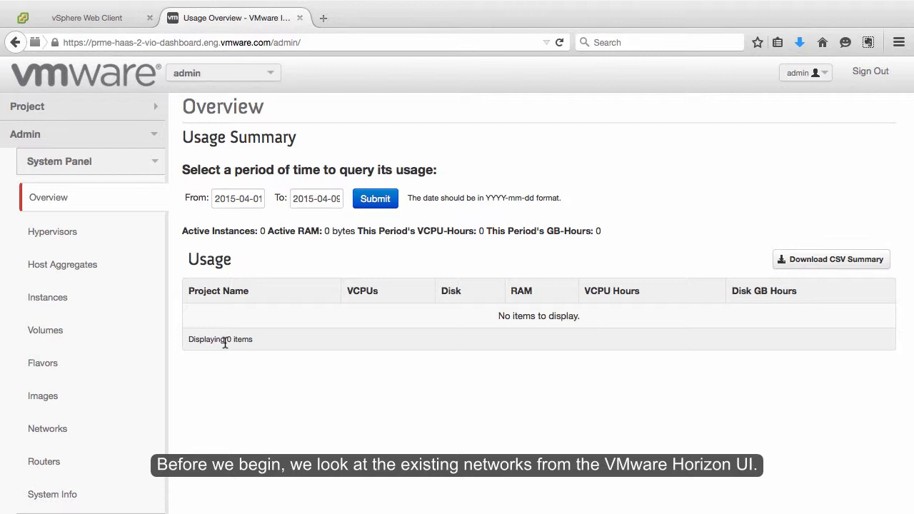
Review the admin Networks list showing only inter-edge-net, then move to vSphere Web Client.
click(49, 427)
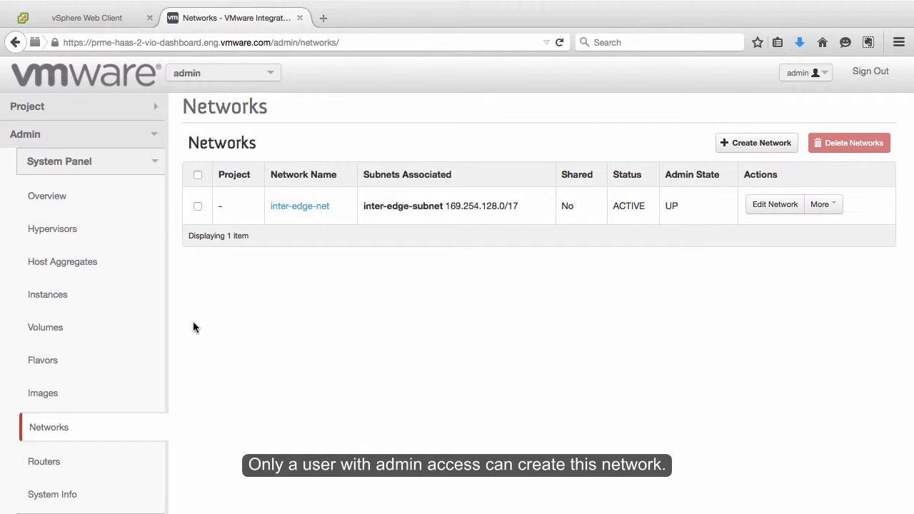
click(86, 18)
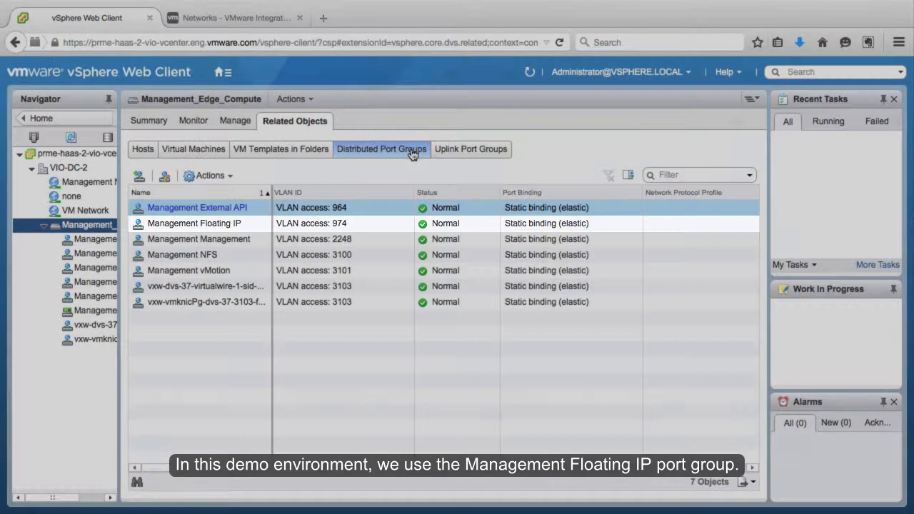
View the Management Floating IP distributed port group summary with VLAN ID 974.
double_click(194, 223)
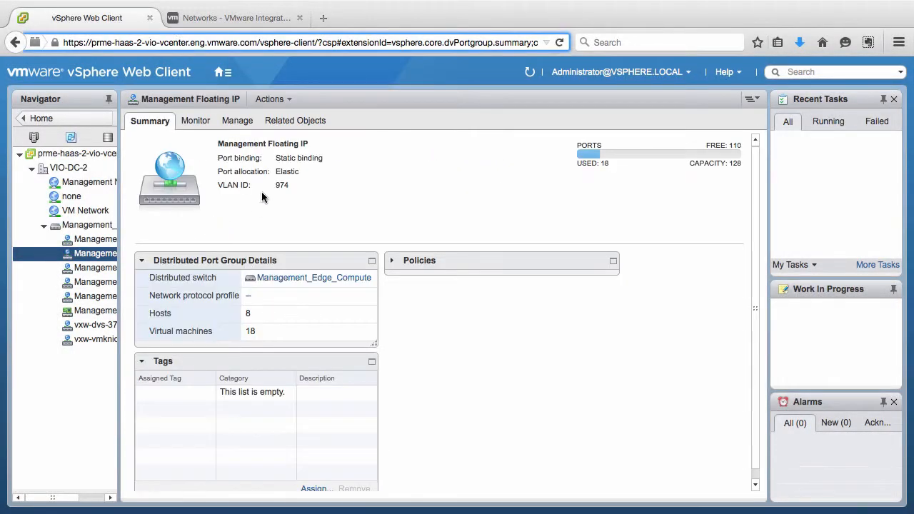
click(307, 43)
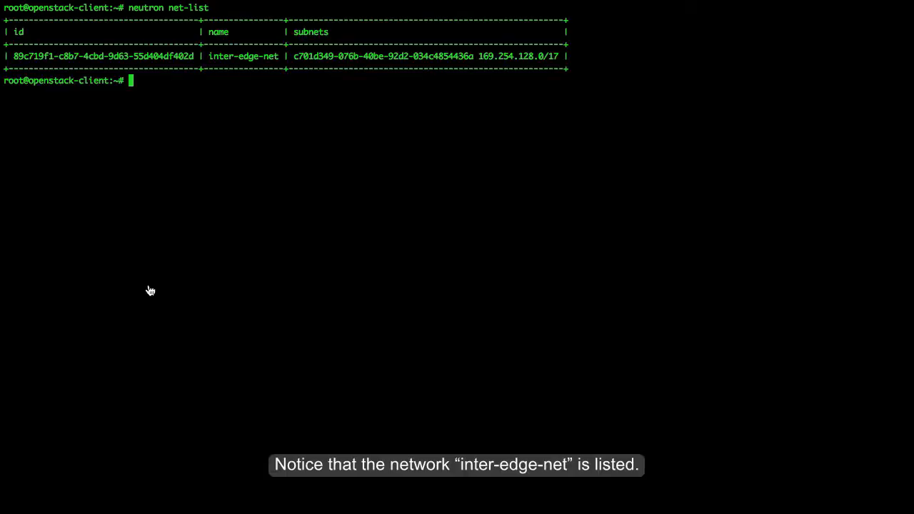
Create external provider network EXTNET for tenant admin with router:external=True via neutron net-create.
text(neutron net-create EXTNET --tenant-id admin --router:external=True --provider:physical_network dvportgroup-41 --provider:network_type portgroup)
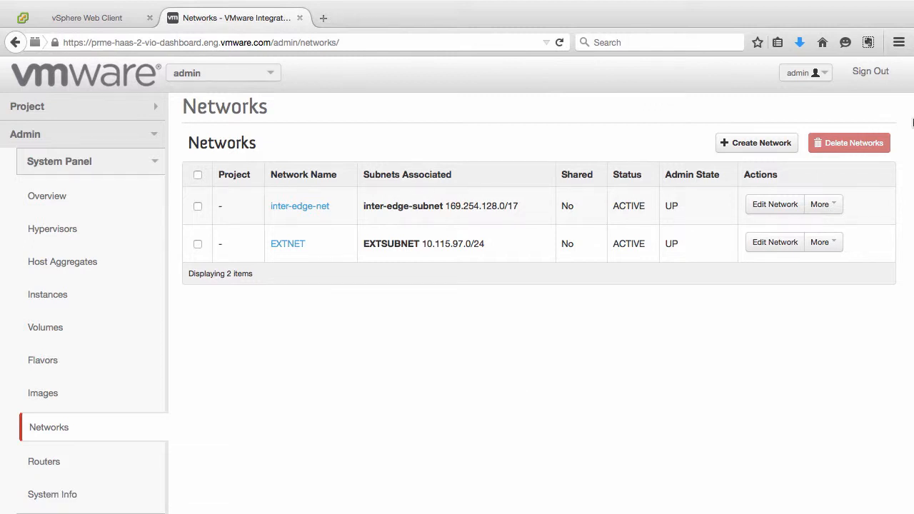
Sign out of admin, log in as demo-user, and view the demo project's Network Topology showing EXTNET.
click(871, 71)
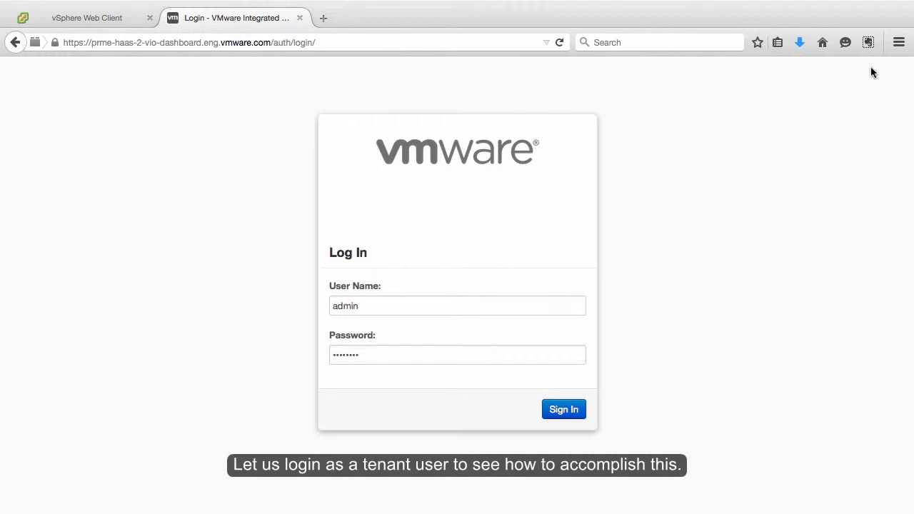
click(563, 409)
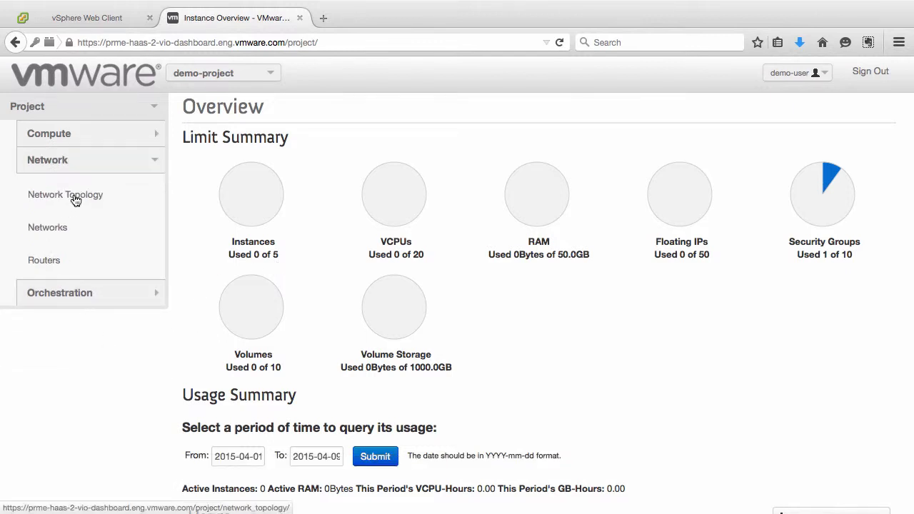
click(66, 195)
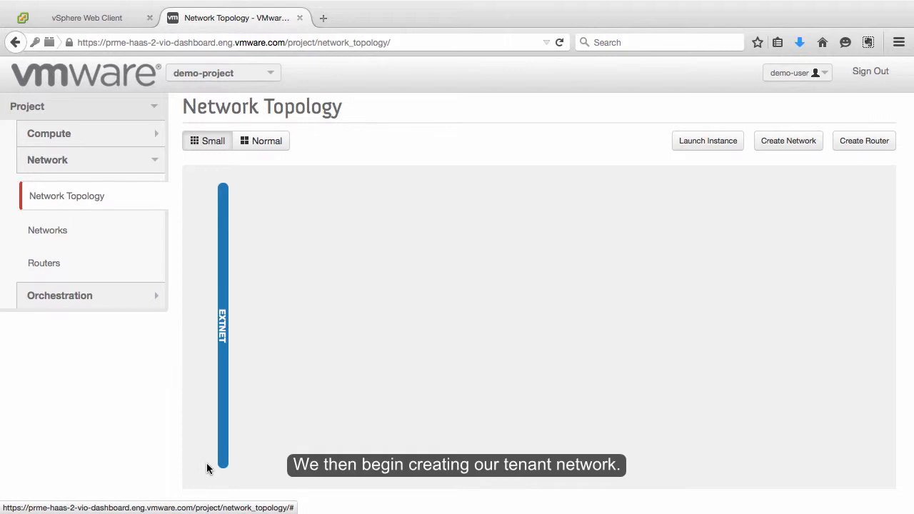
Create demo-network with subnet demo-subnet 192.168.10.0/24 and DNS server 10.20.20.1.
click(47, 230)
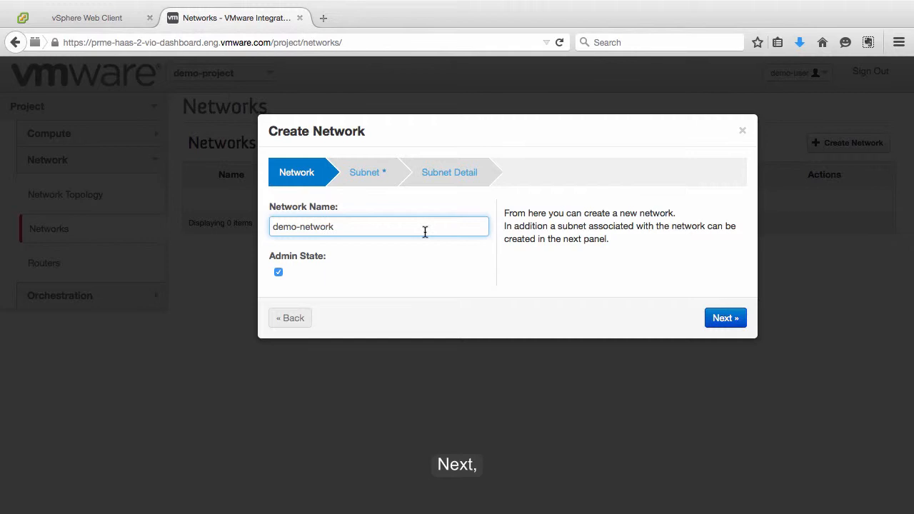
click(725, 317)
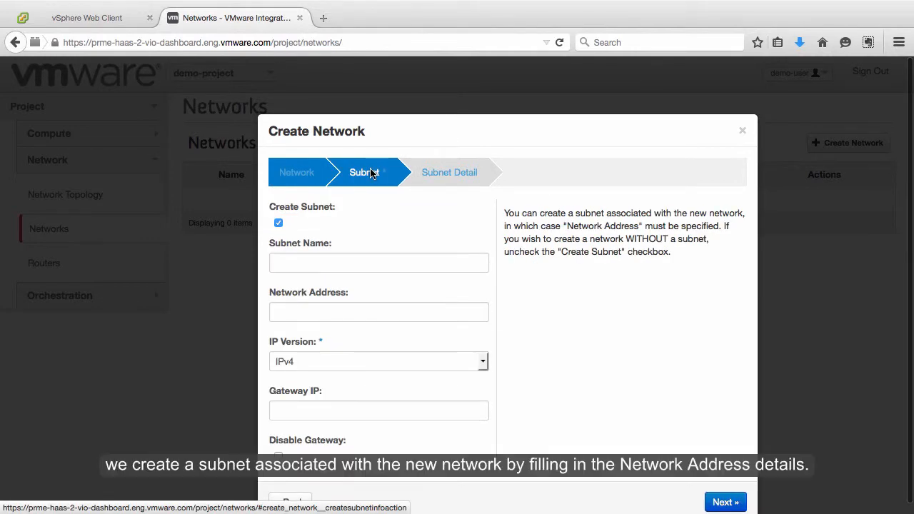
click(379, 262)
text(demo-subnet)
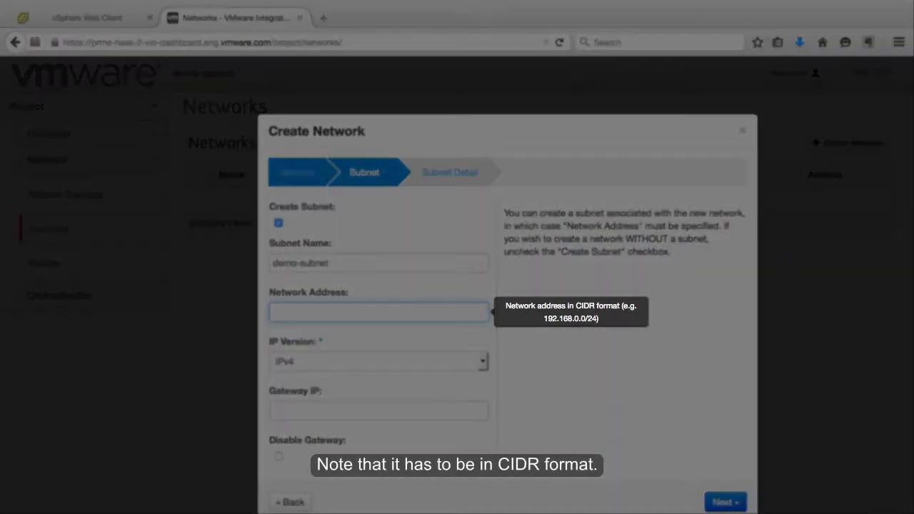
text(192.)
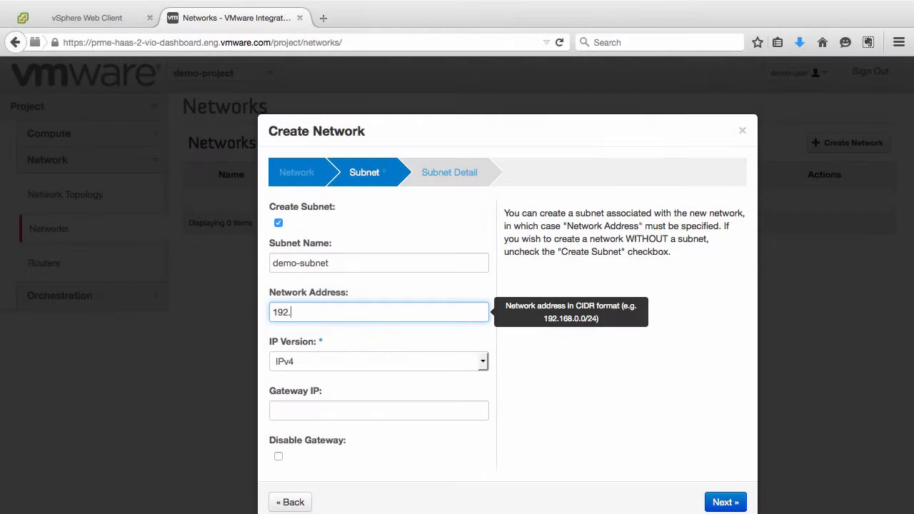
click(726, 502)
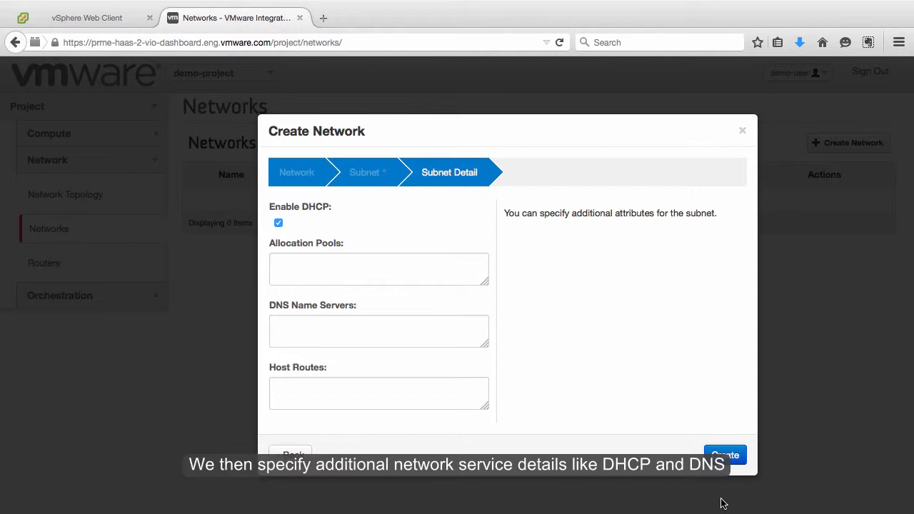
text(10.20.20.1)
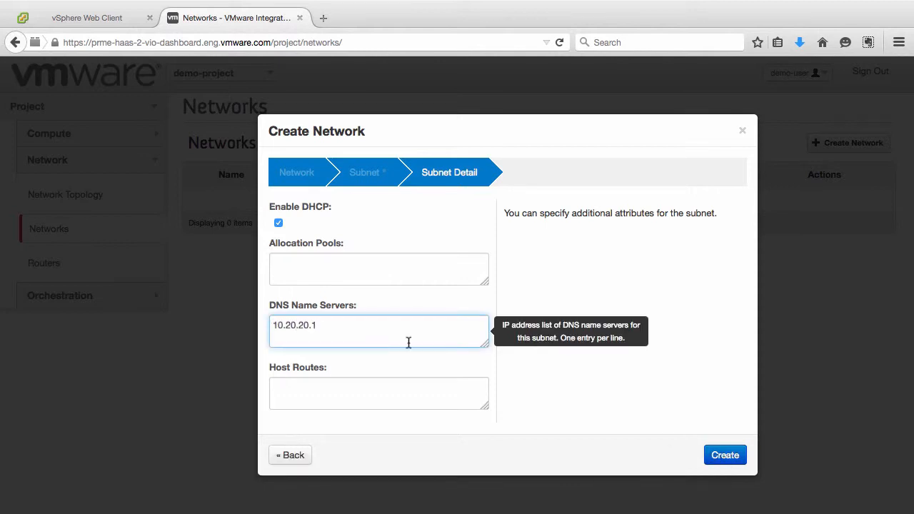
click(725, 454)
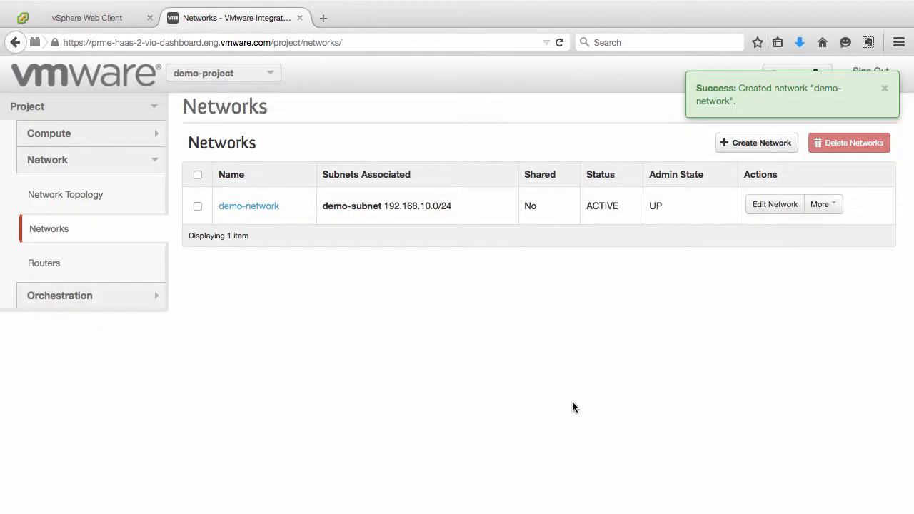
Check the topology for demo-network, then create router demo-router from the Routers list.
click(66, 194)
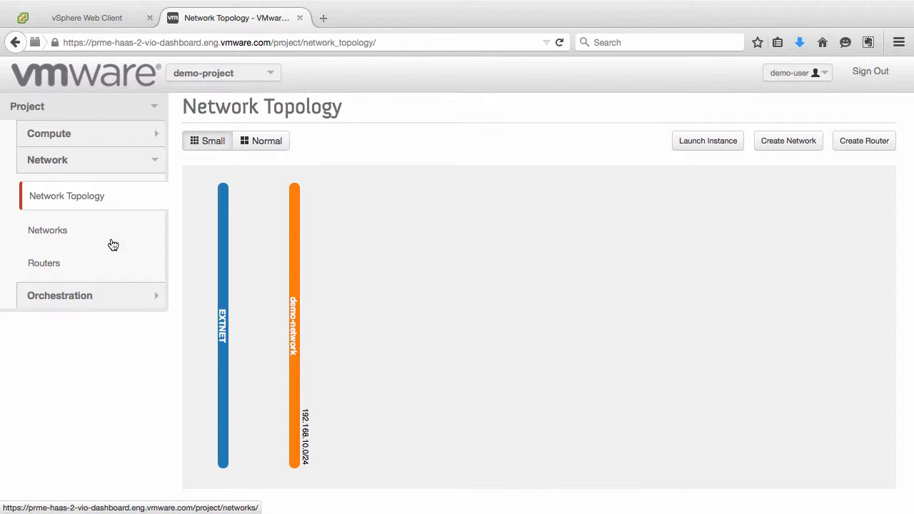
click(43, 263)
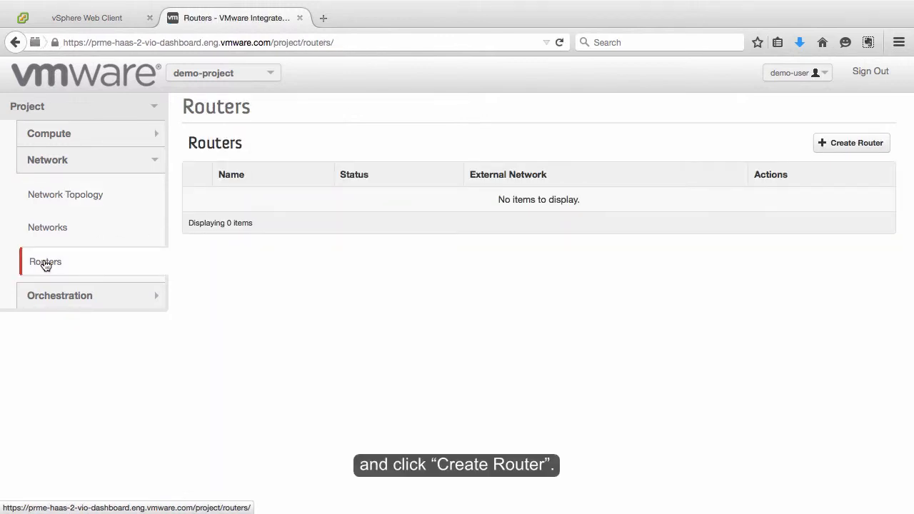
click(852, 143)
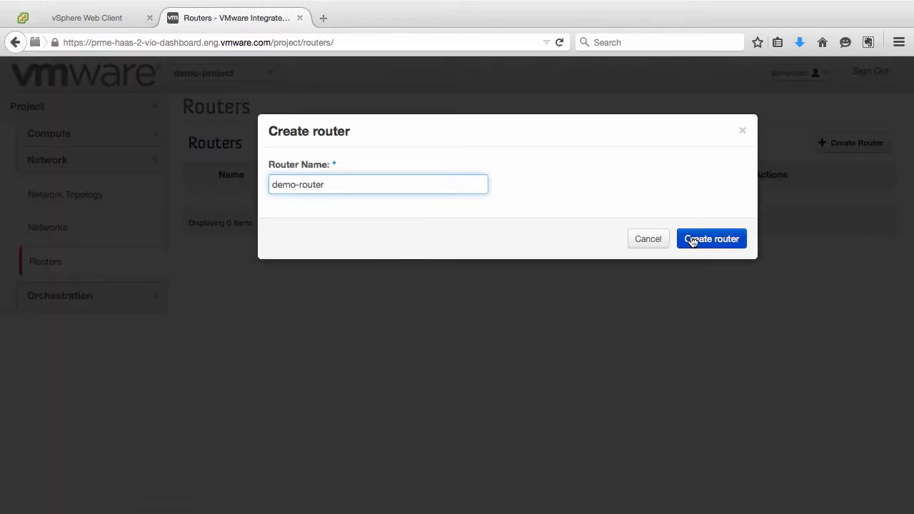
click(711, 239)
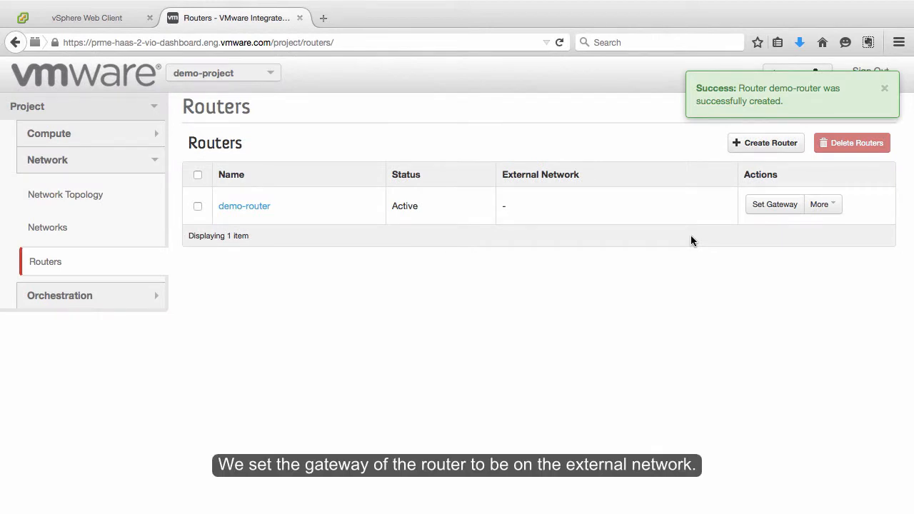
mouse_move(700, 237)
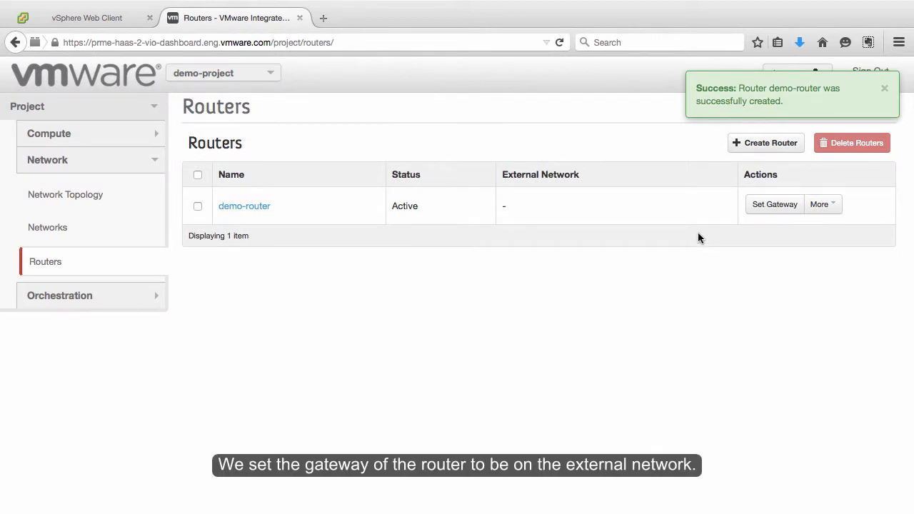
Set EXTNET as demo-router's external gateway.
click(775, 205)
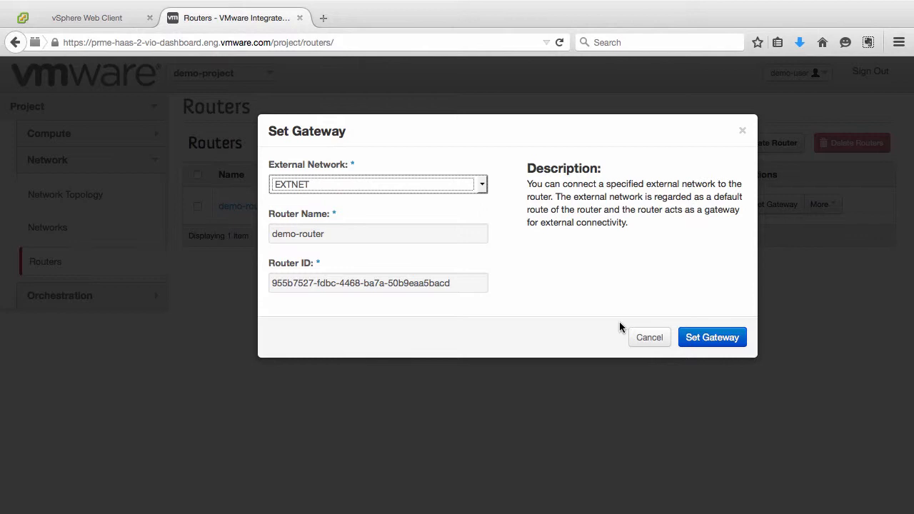
click(712, 337)
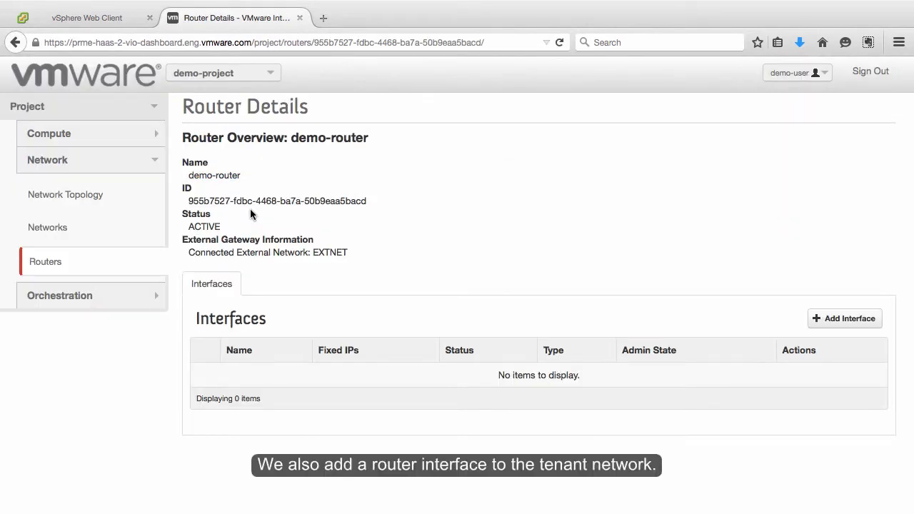
Add an interface on demo-subnet 192.168.10.0/24 to demo-router, then start a neutron net-list in Terminal.
click(845, 318)
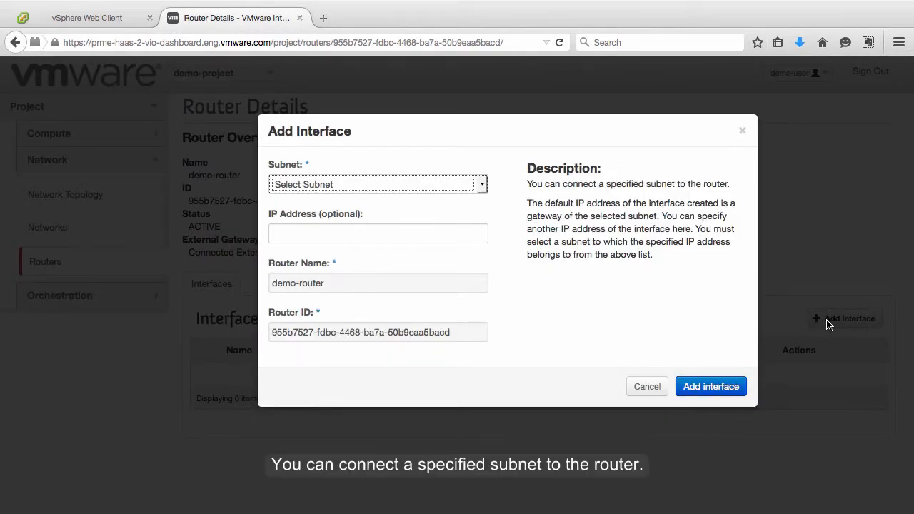
click(377, 184)
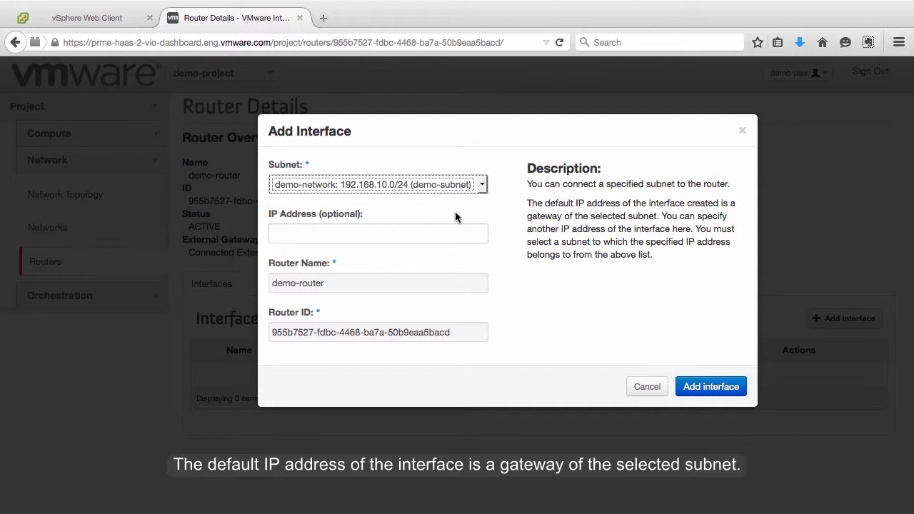
click(710, 385)
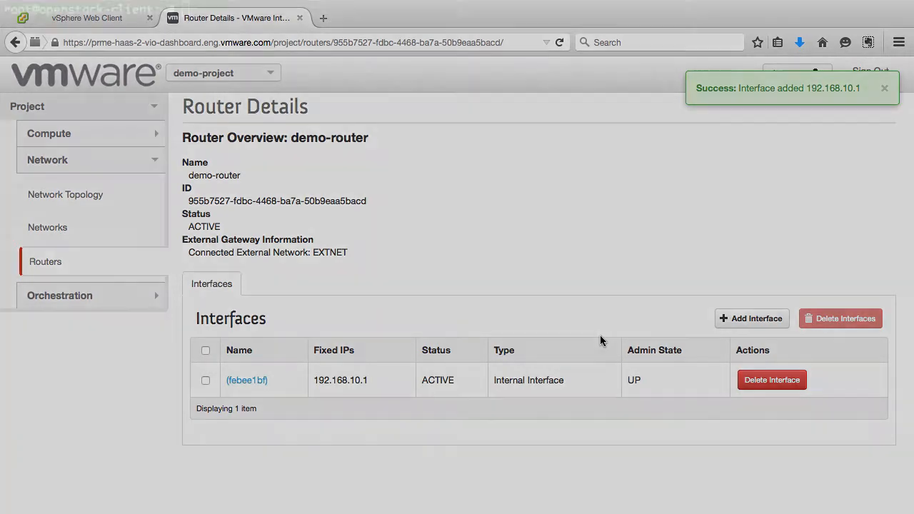
text(neutron net-list)
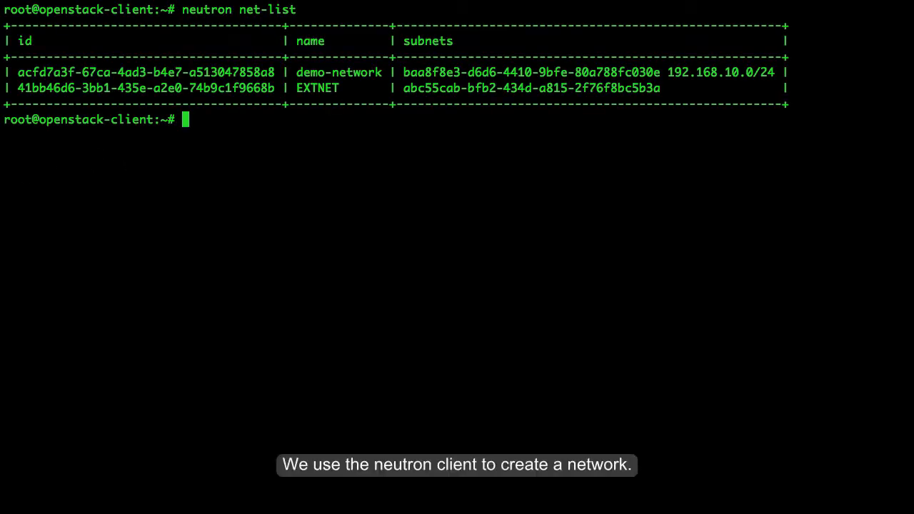
Create demo-network-2 and subnet demo-subnet-2 192.168.30.0/24 with neutron net-create and subnet-create.
text(neutron net-create demo-network-2)
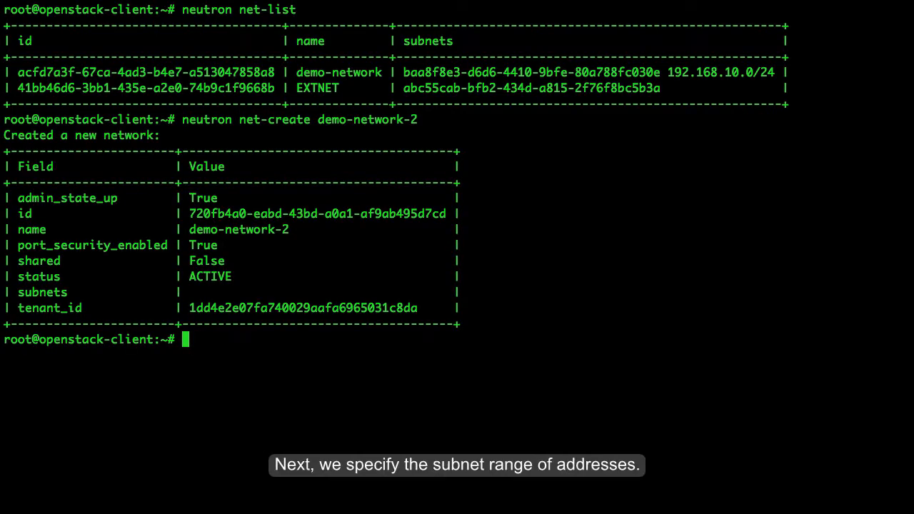
text(neutron subnet-create --name demo)
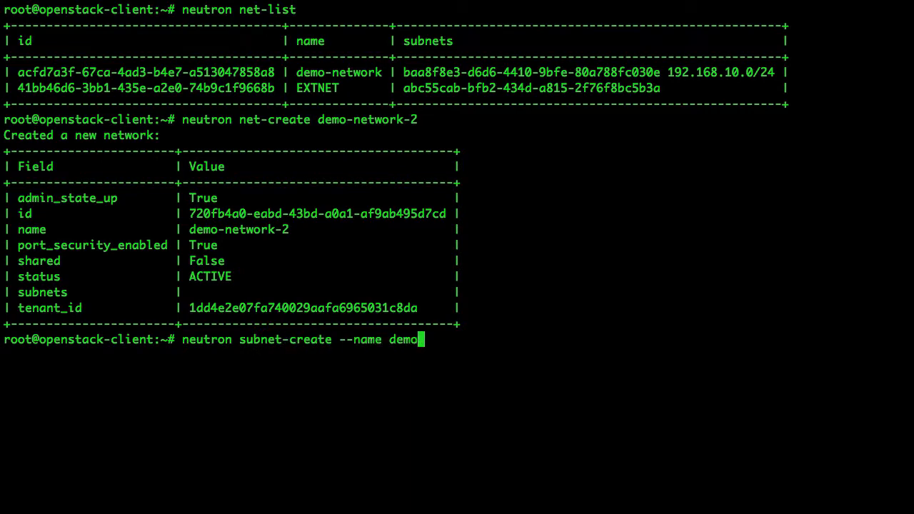
text(-subnet-2 demo-network-2)
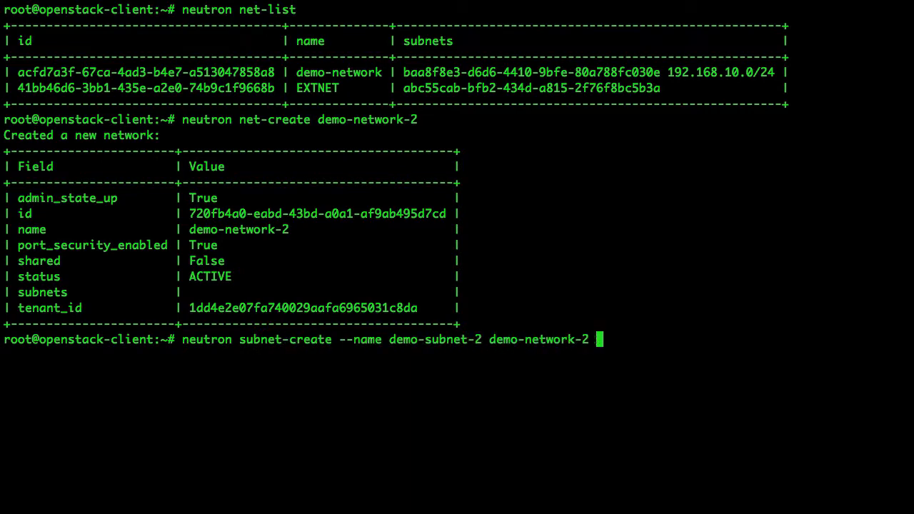
text(192.168.30.0/24)
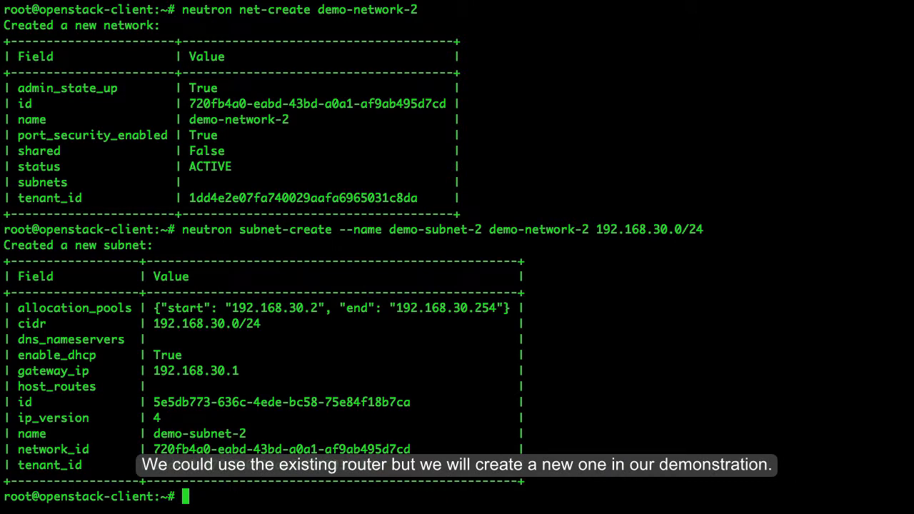
Create demo-router-2, set its gateway to EXTNET, and attach demo-subnet-2 via neutron router commands.
text(neutron router-create demo-router-2)
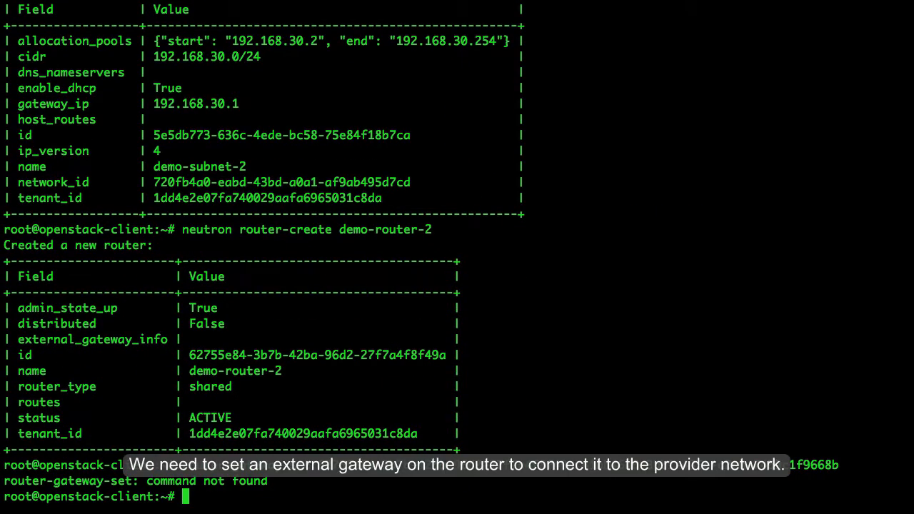
text(neutron router-gateway-set 62755e84-3b7b-42ba-96d2-27f7a4f8f49a 41bb46d6-3bb1-435e-a2e0-74b9c1f9668b)
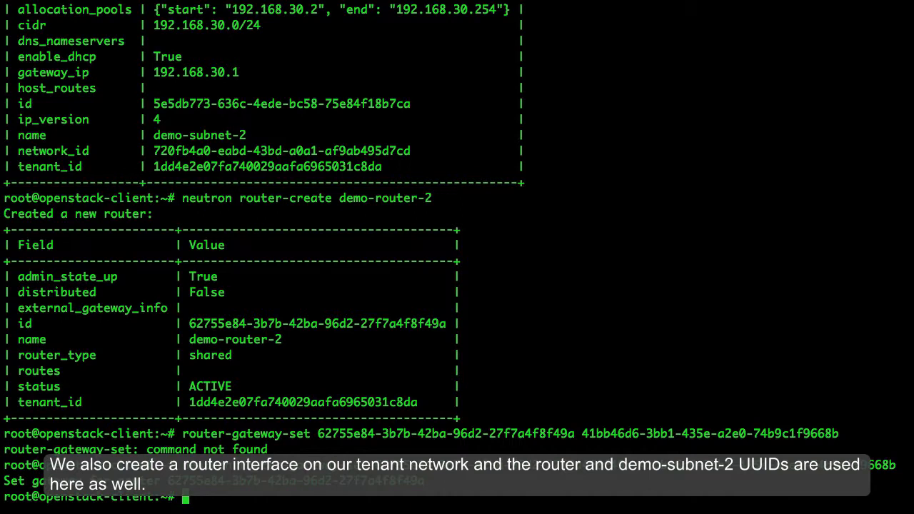
text(neutron router-interface-add)
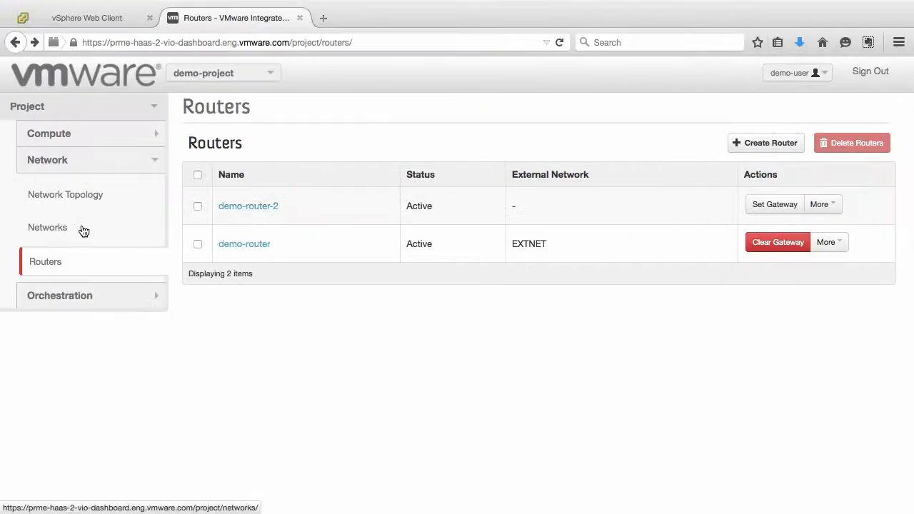
View the Network Topology with EXTNET, demo-network and demo-network-2 linked through routers.
click(65, 196)
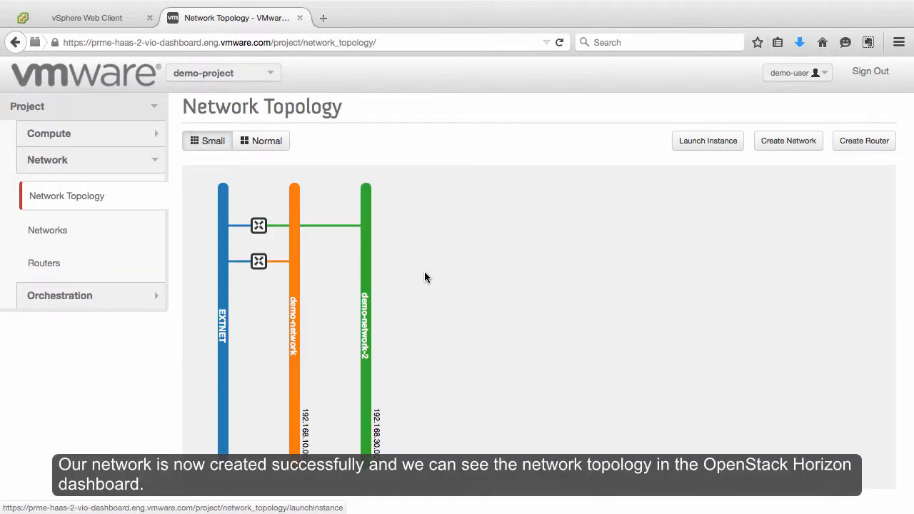